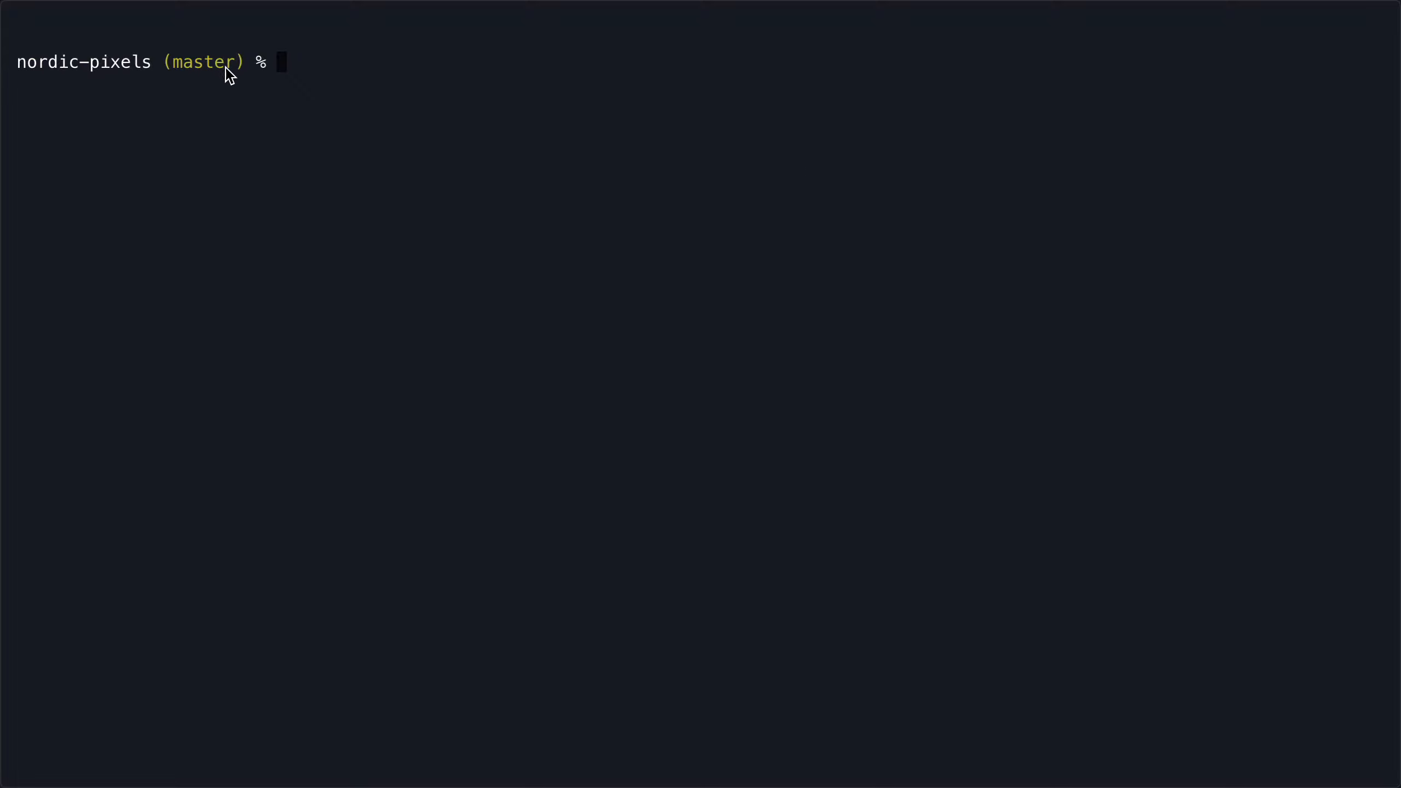
mouse_move(393, 85)
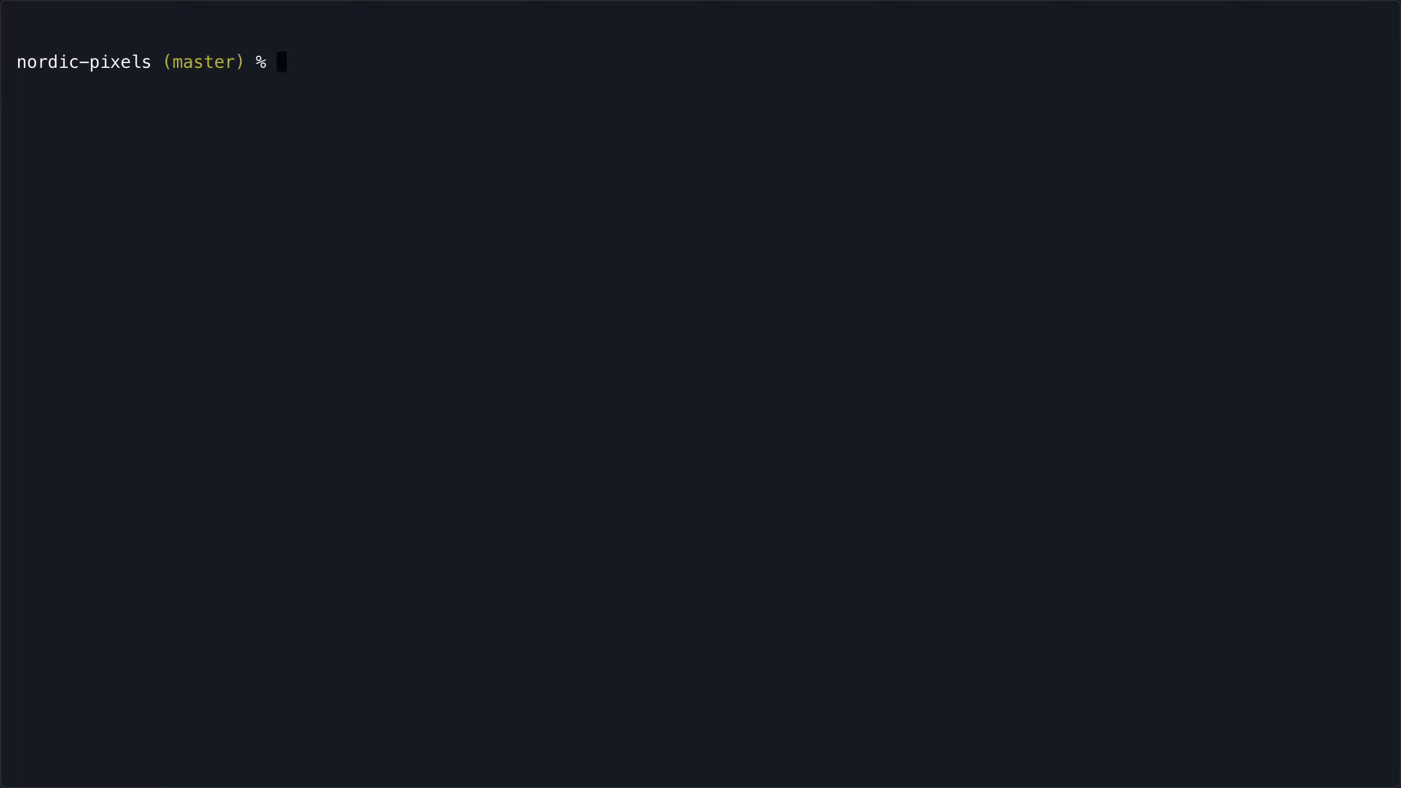
Run yarn to install the nordic-pixels dependencies, then yarn start to launch the dev server
text(yarn)
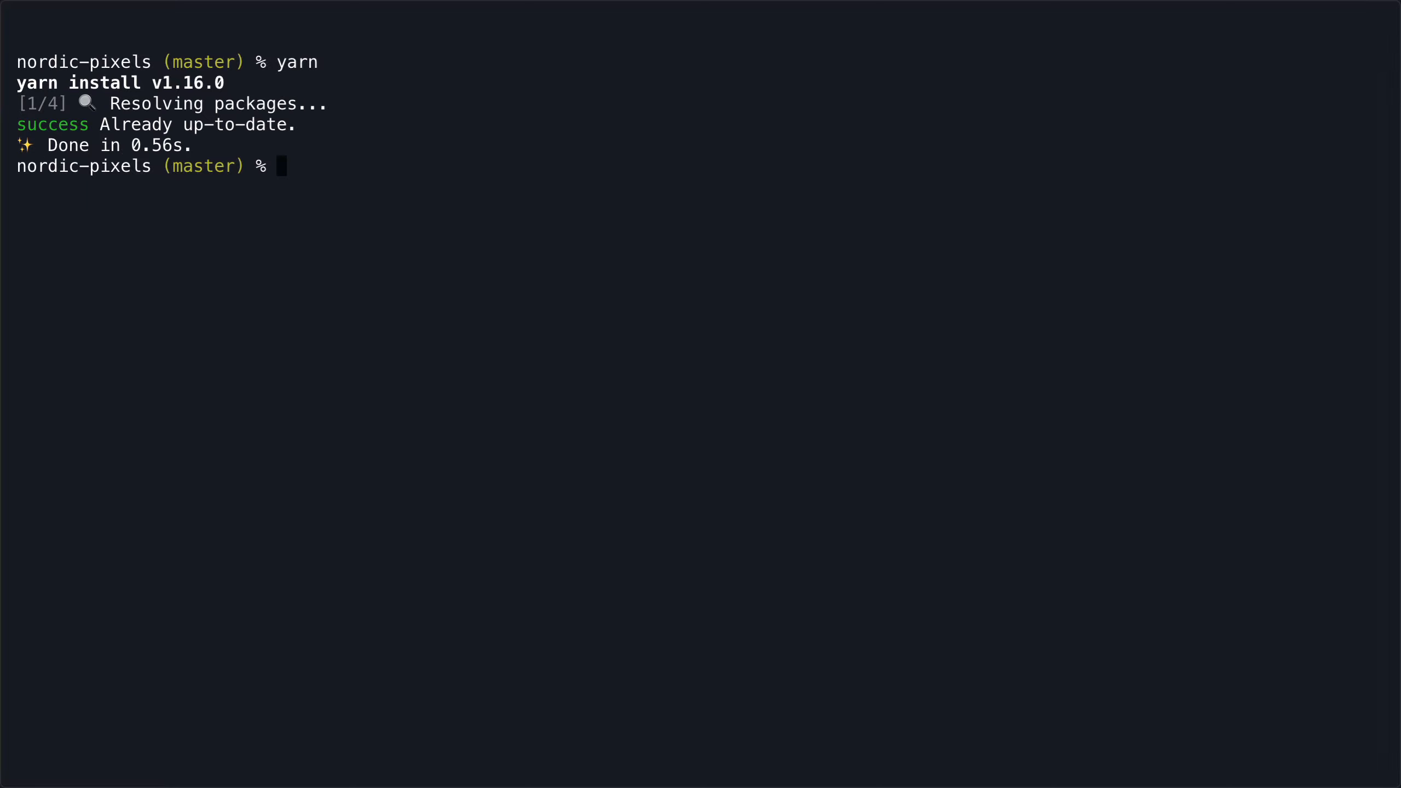
text(yarn start)
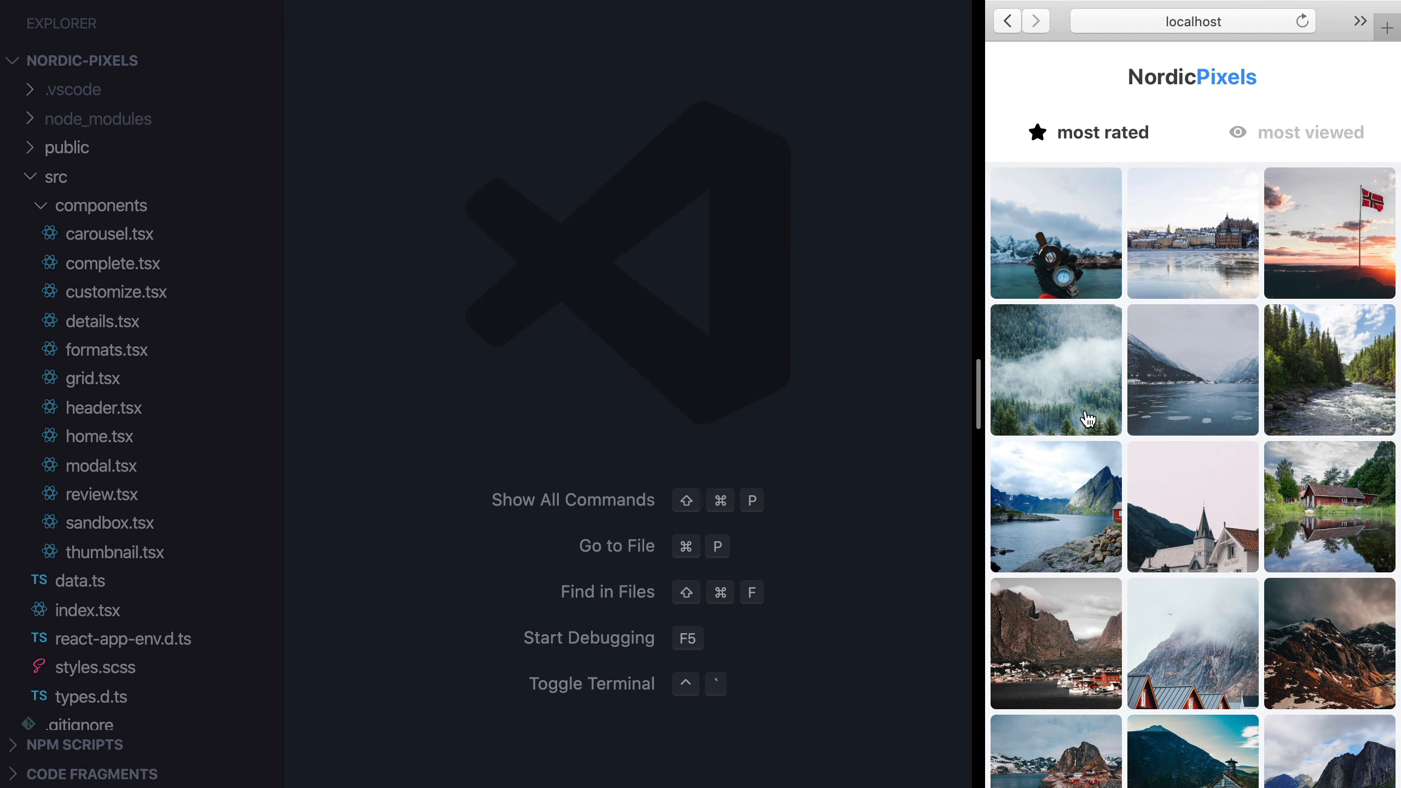
mouse_move(1062, 299)
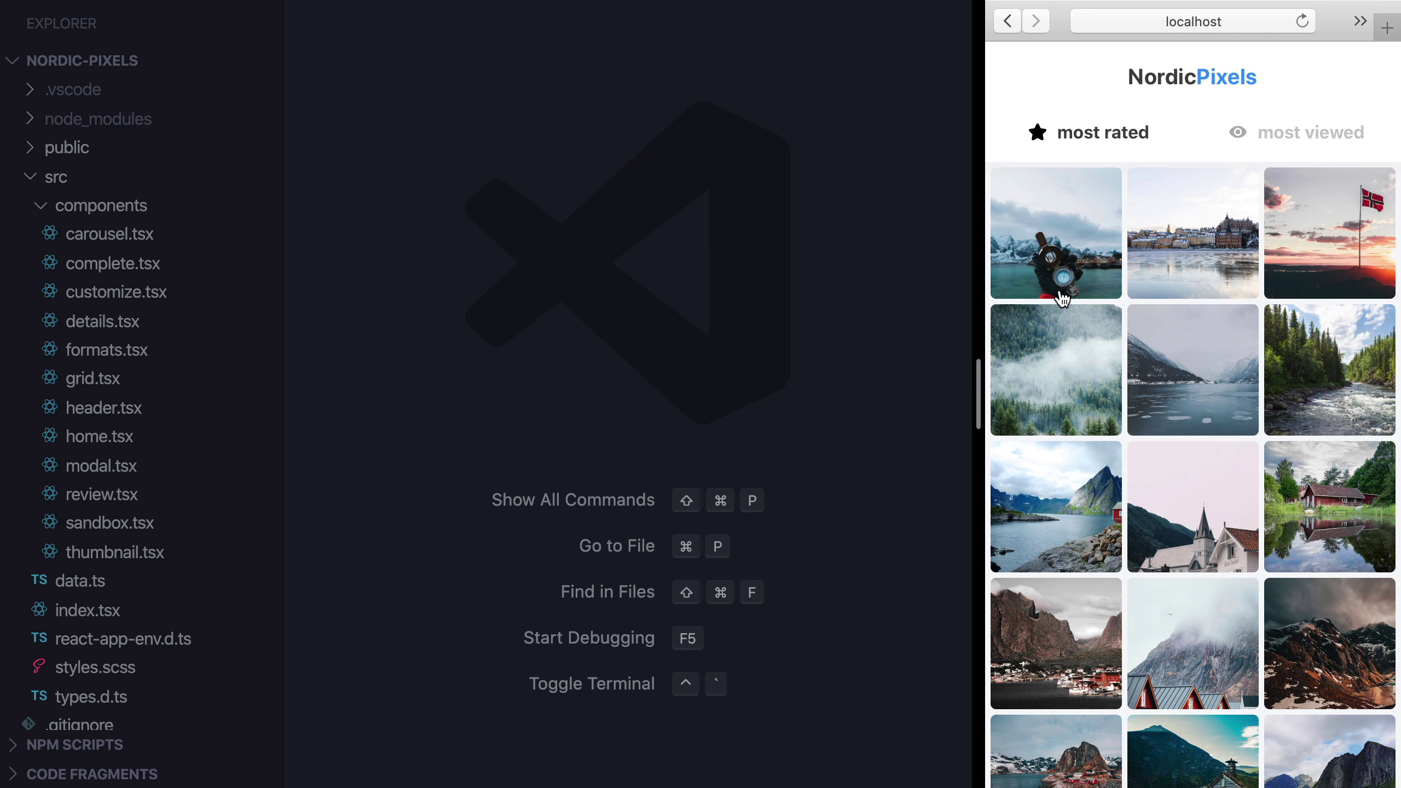
Sort the grid by most viewed, then try the snowy street photo's format chooser from Square to Portrait and continue
scroll(down, 3)
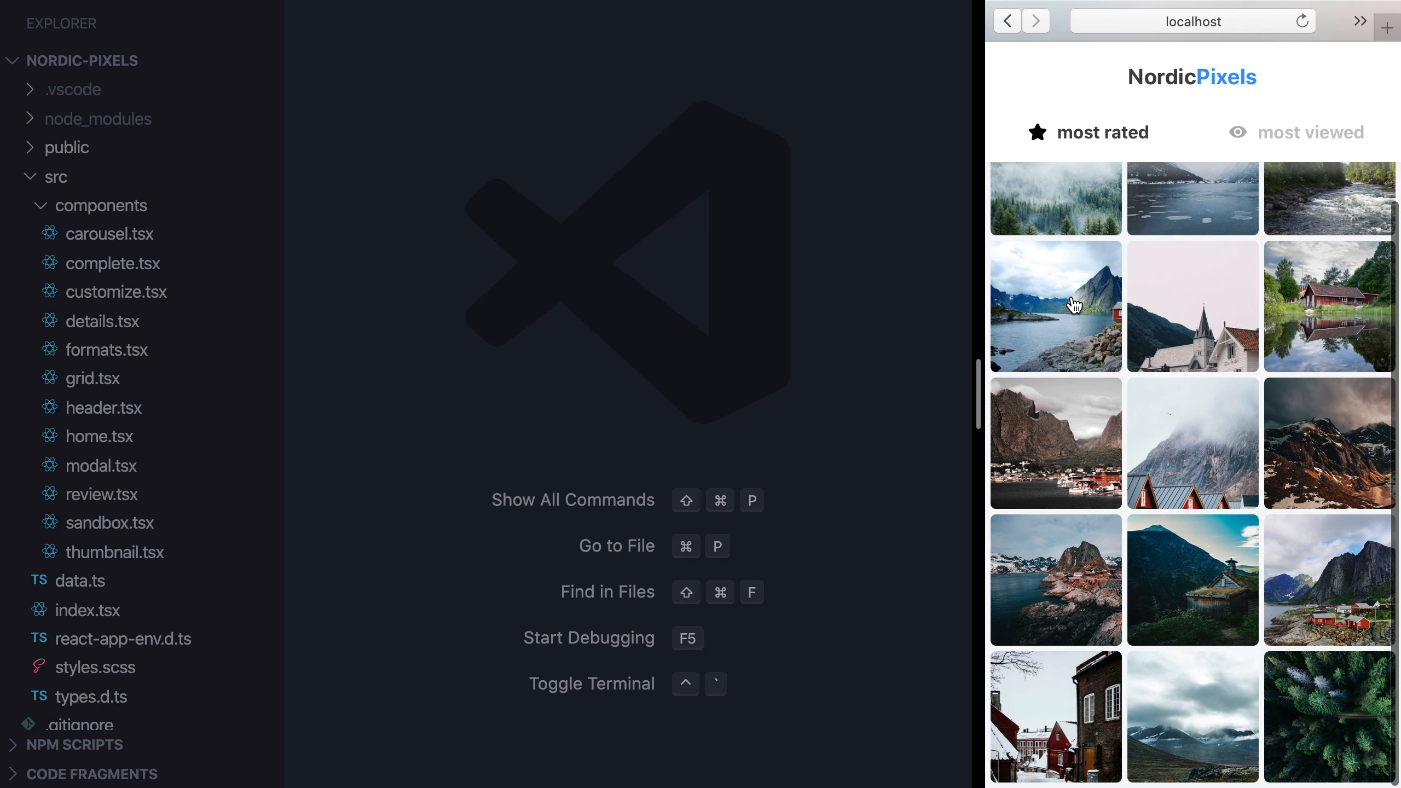
click(1311, 133)
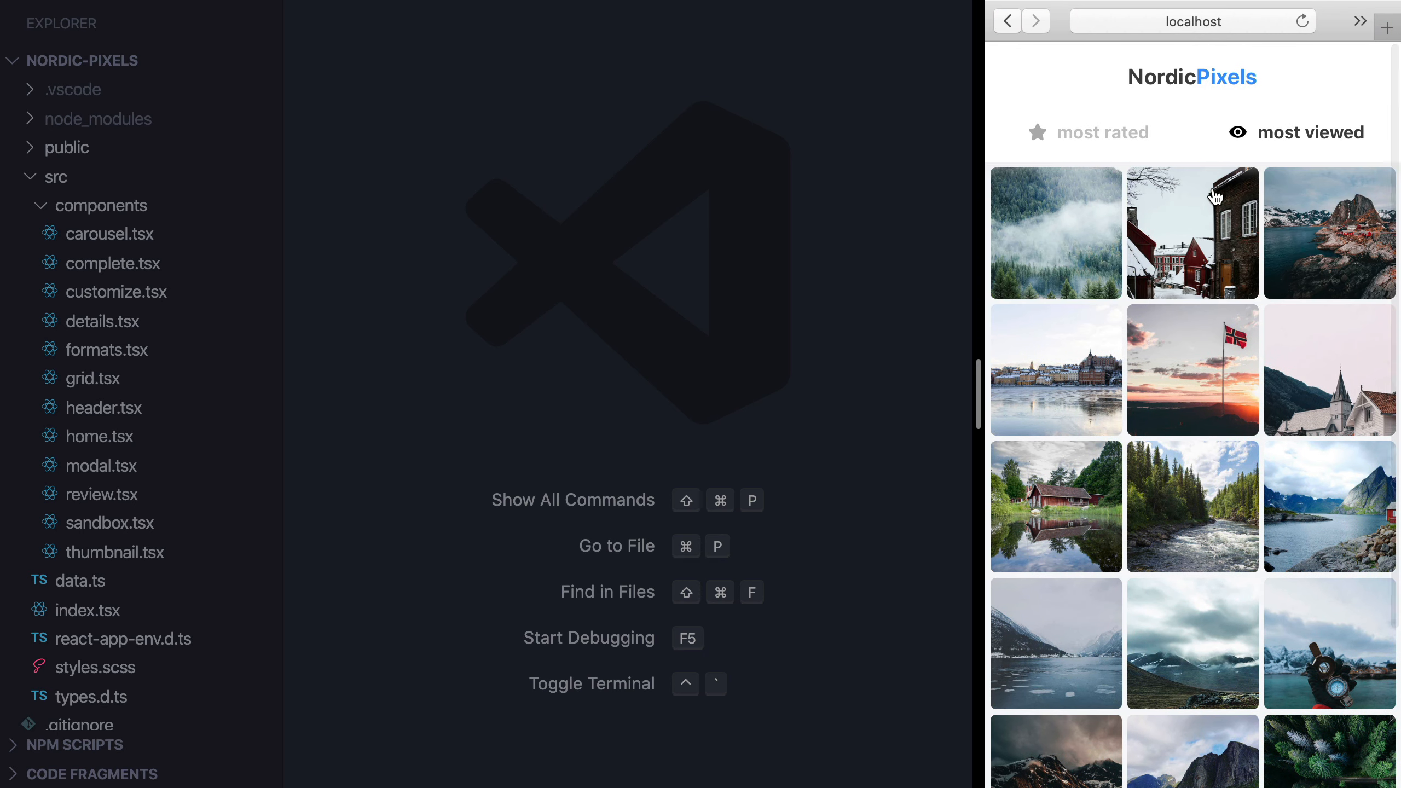
click(1214, 232)
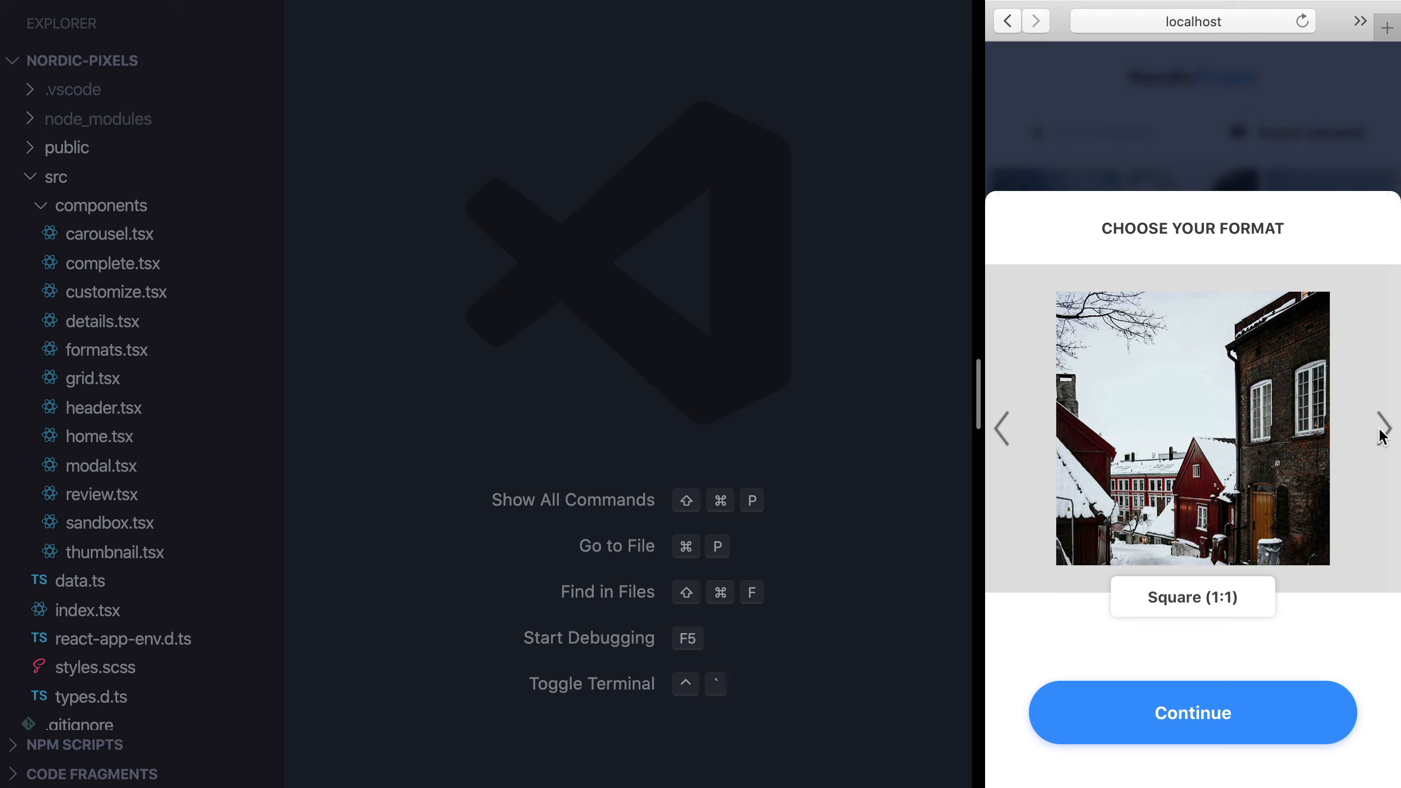
click(1385, 426)
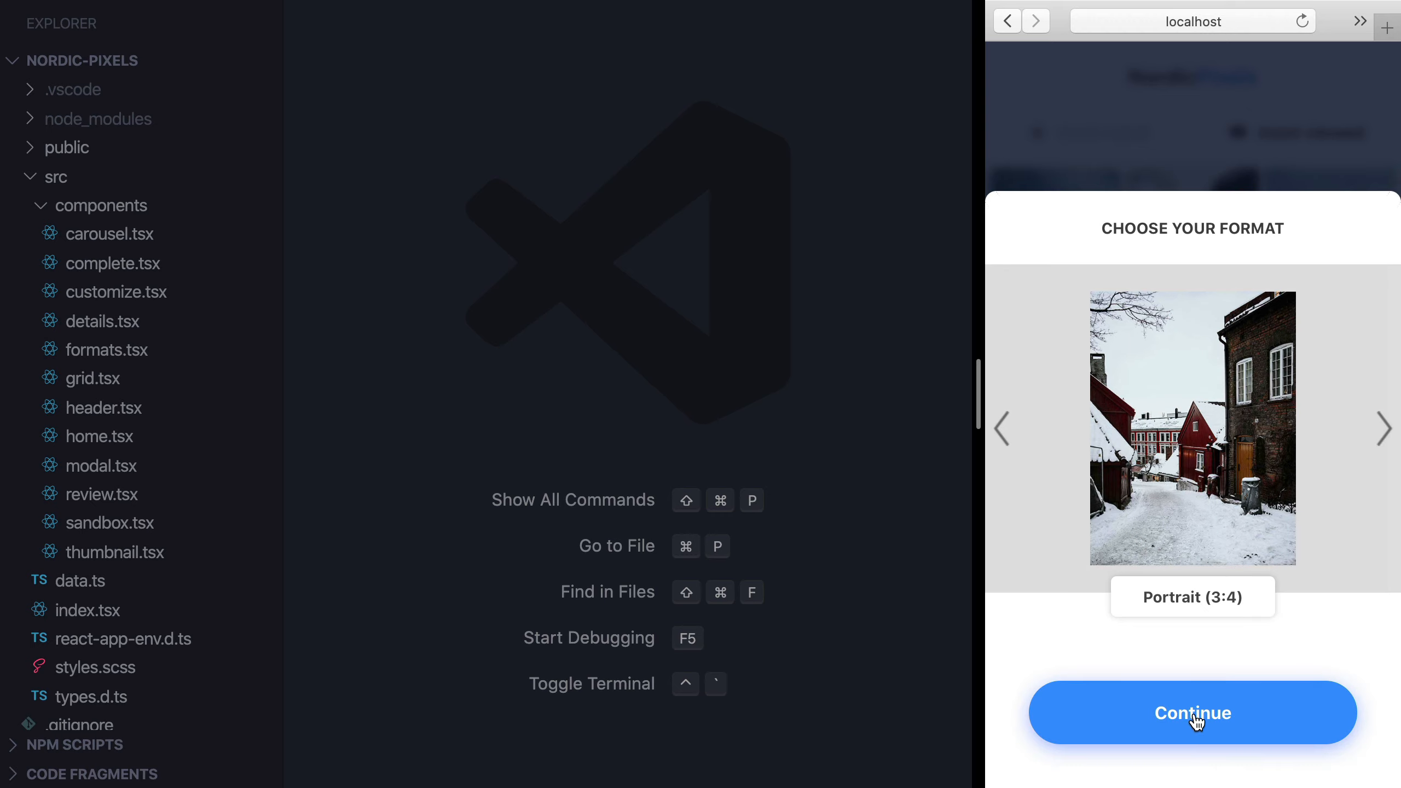
click(1193, 713)
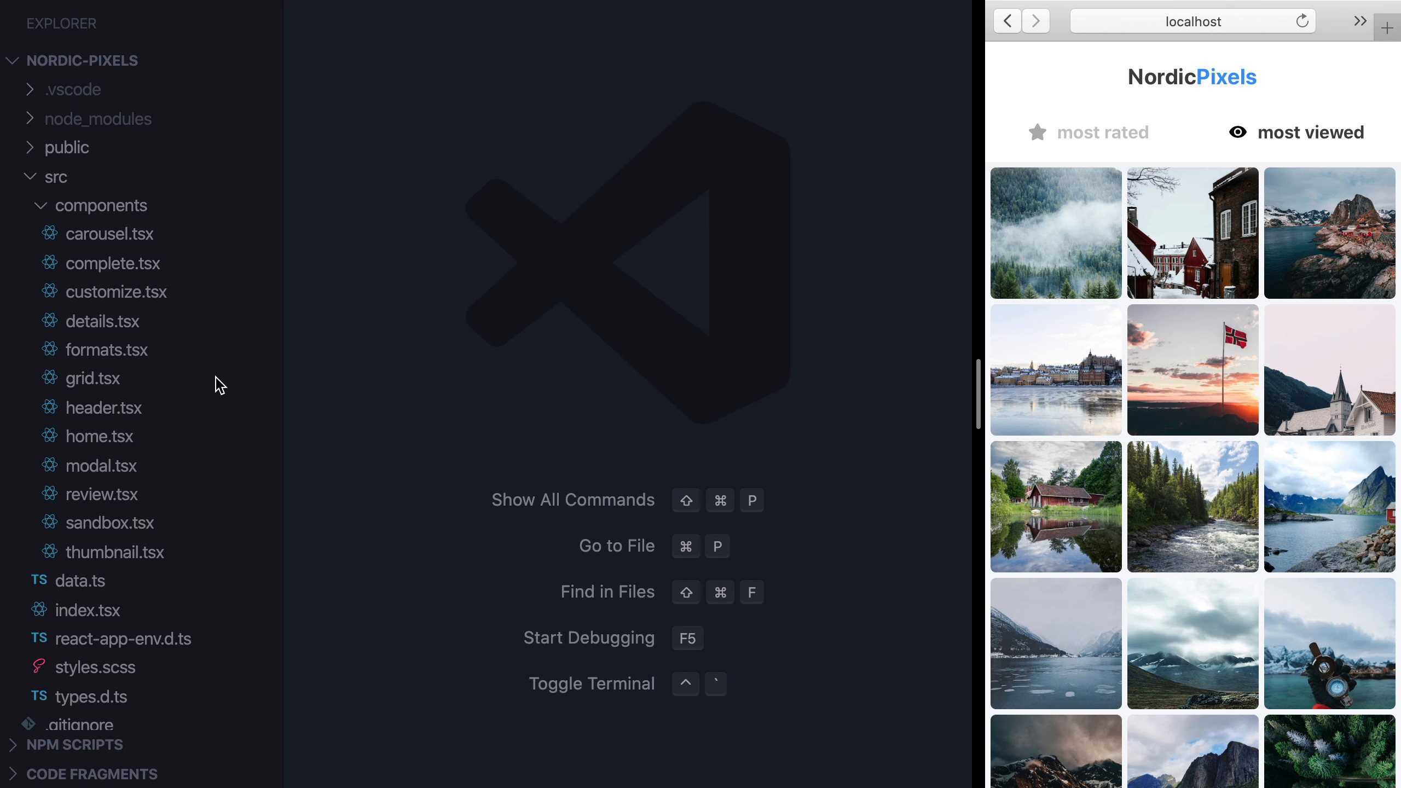
From the /sandbox route in src/index.tsx, jump to the Sandbox component's source in sandbox.tsx
click(88, 610)
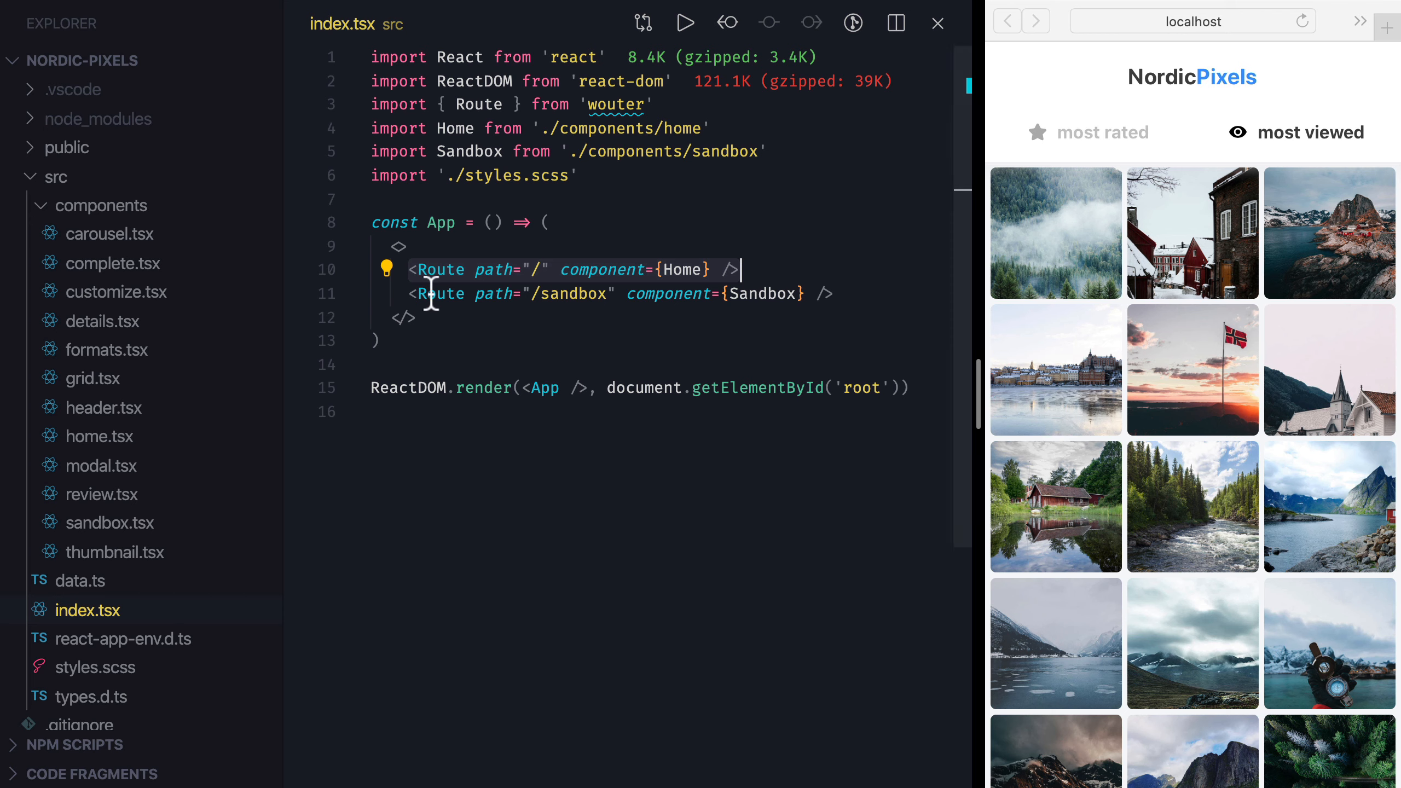
click(834, 294)
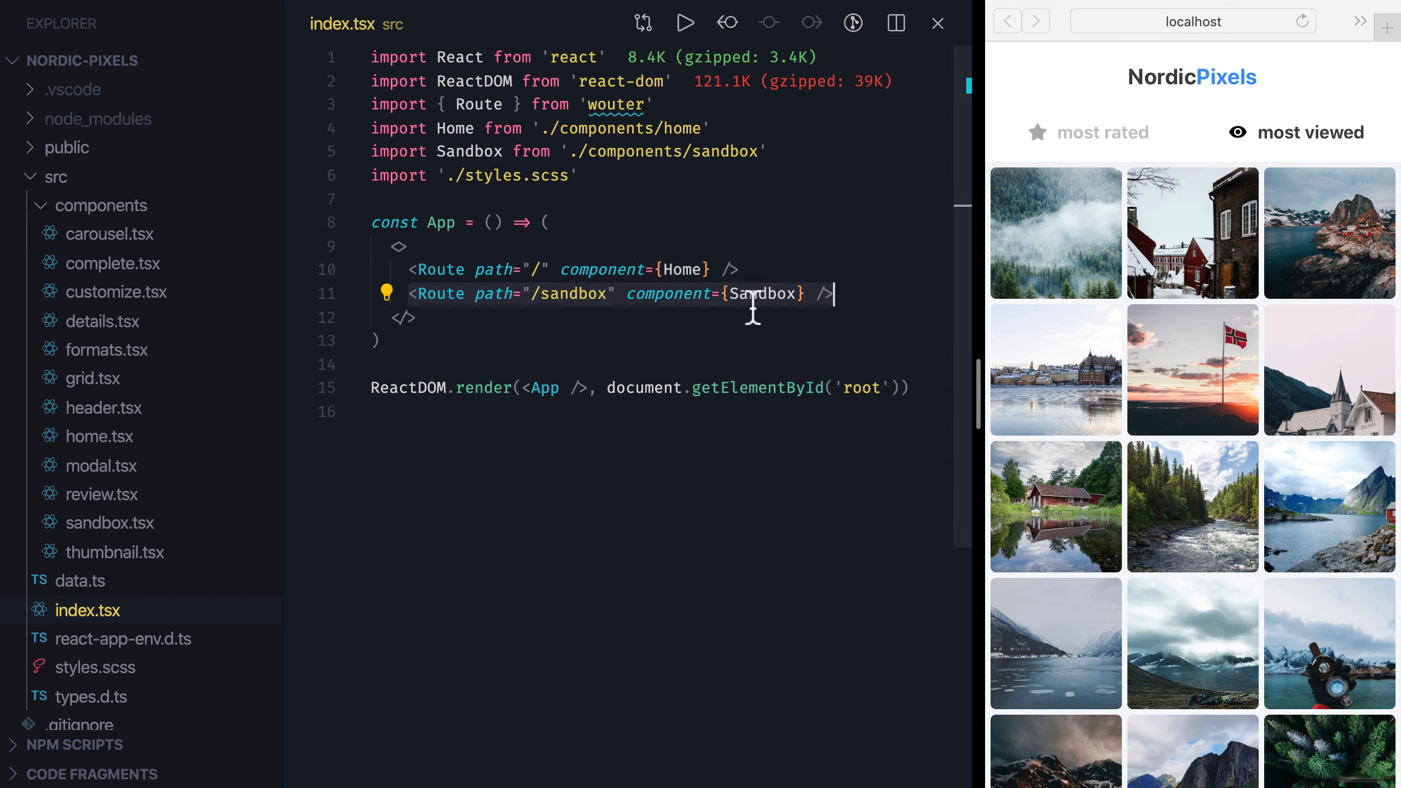
click(110, 523)
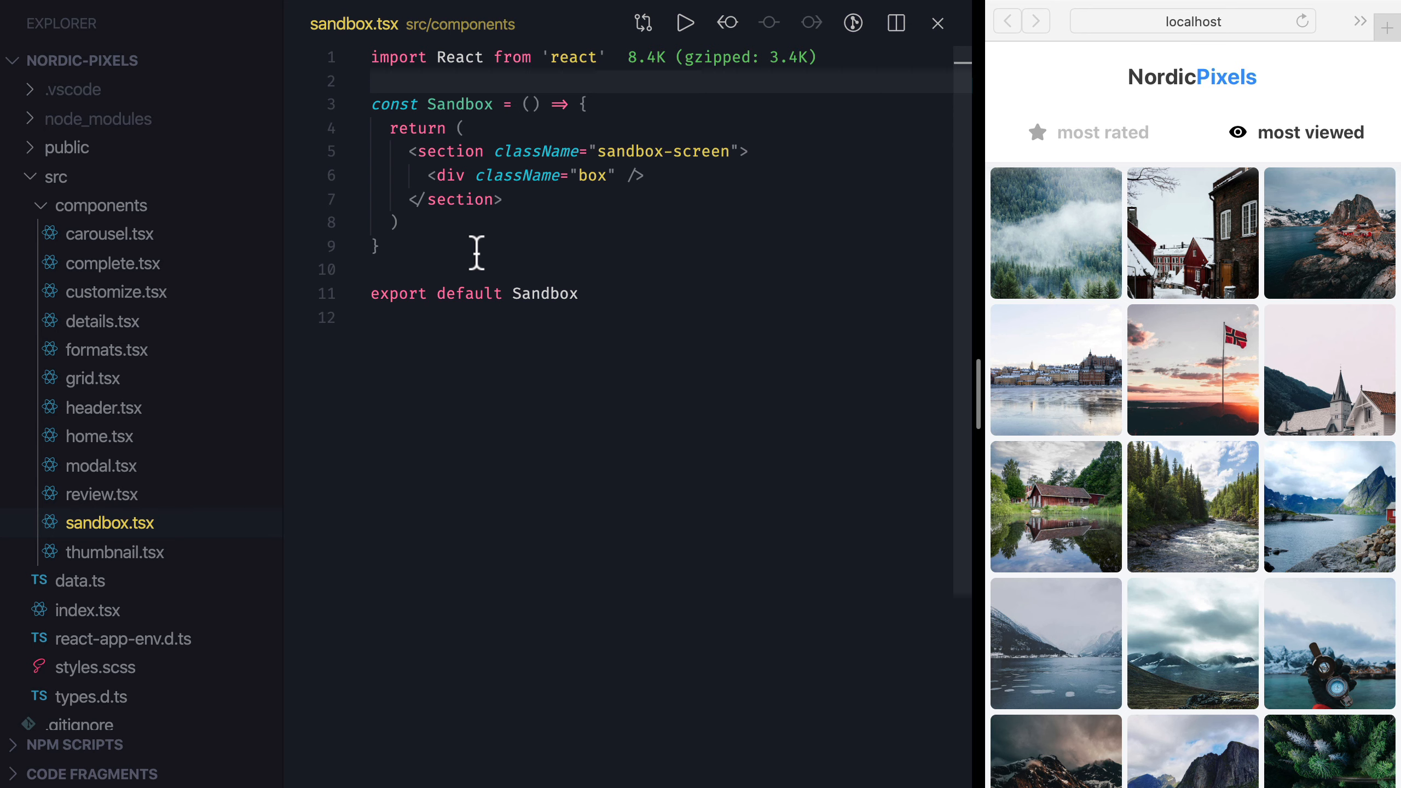
From the selected && Details block in home.tsx, jump to the Details component in details.tsx
click(99, 436)
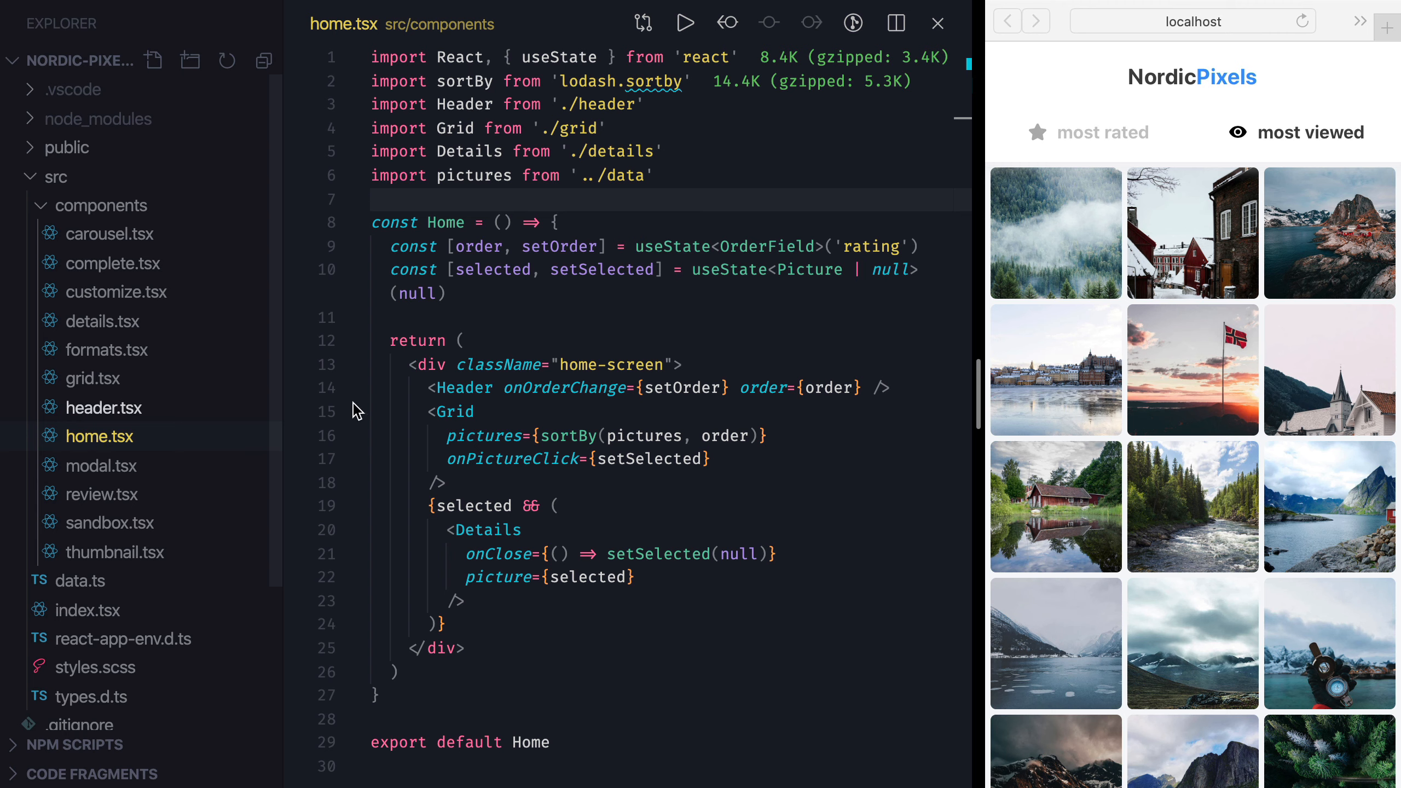
click(892, 388)
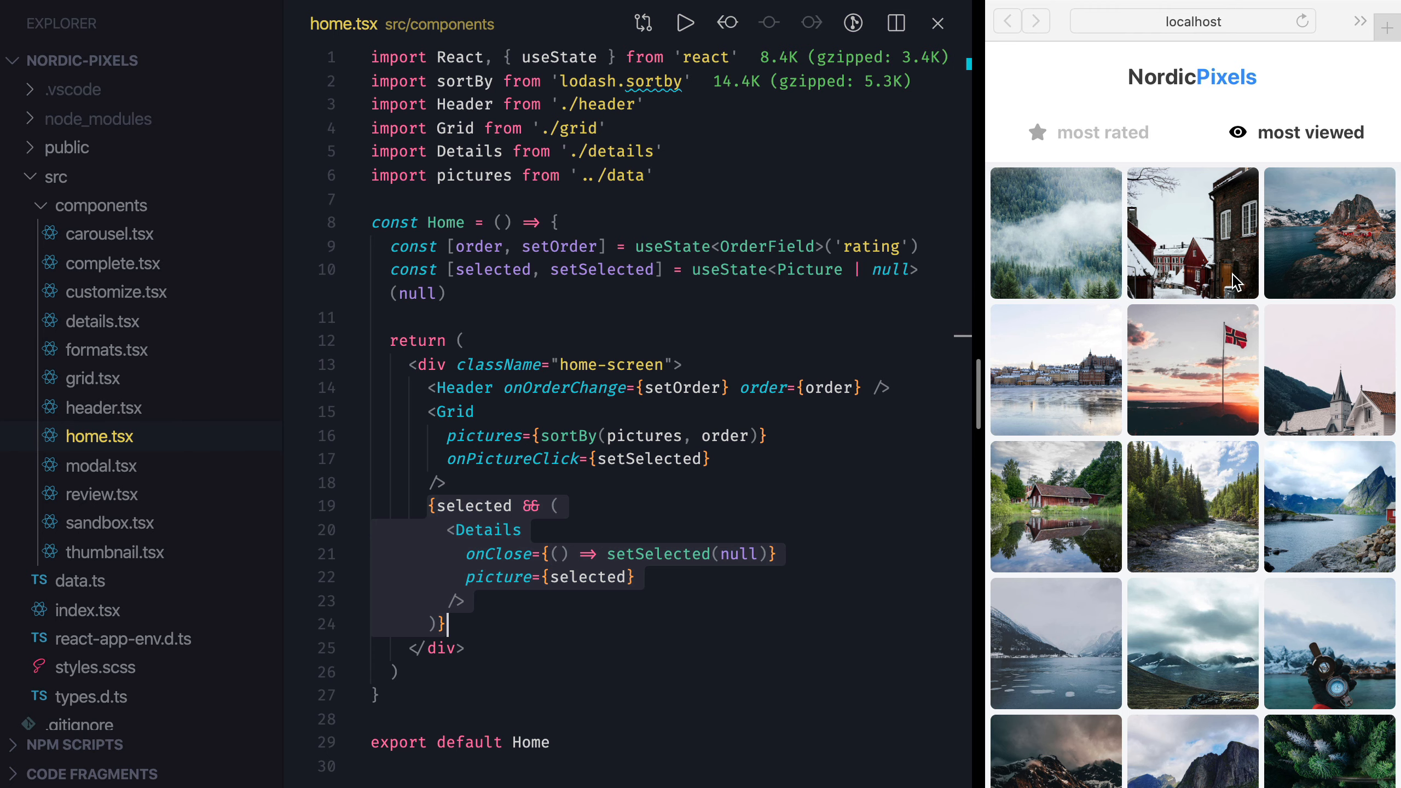
click(1193, 233)
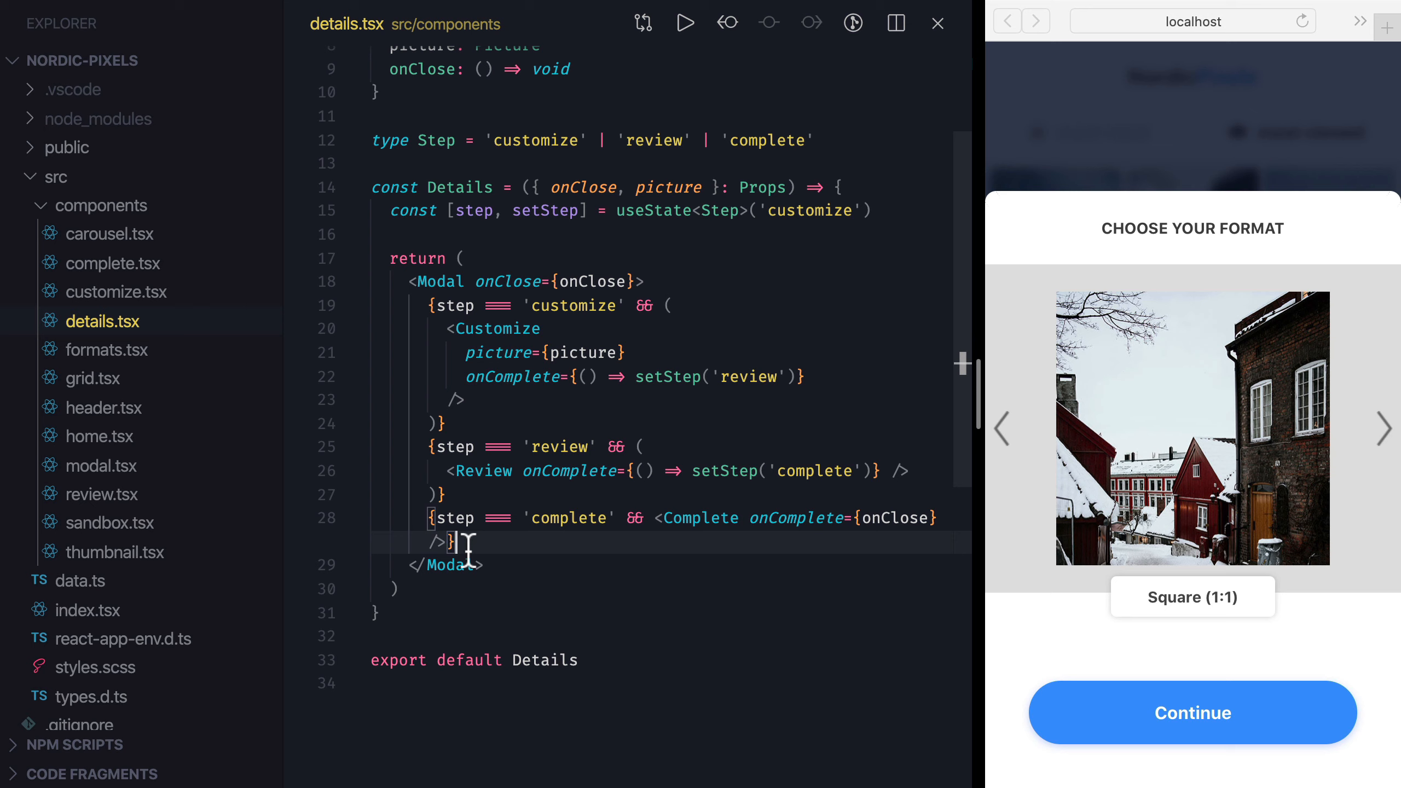
Close the Carousel tag with /> in the Customize component and bring up review.tsx after continuing in the preview
click(116, 292)
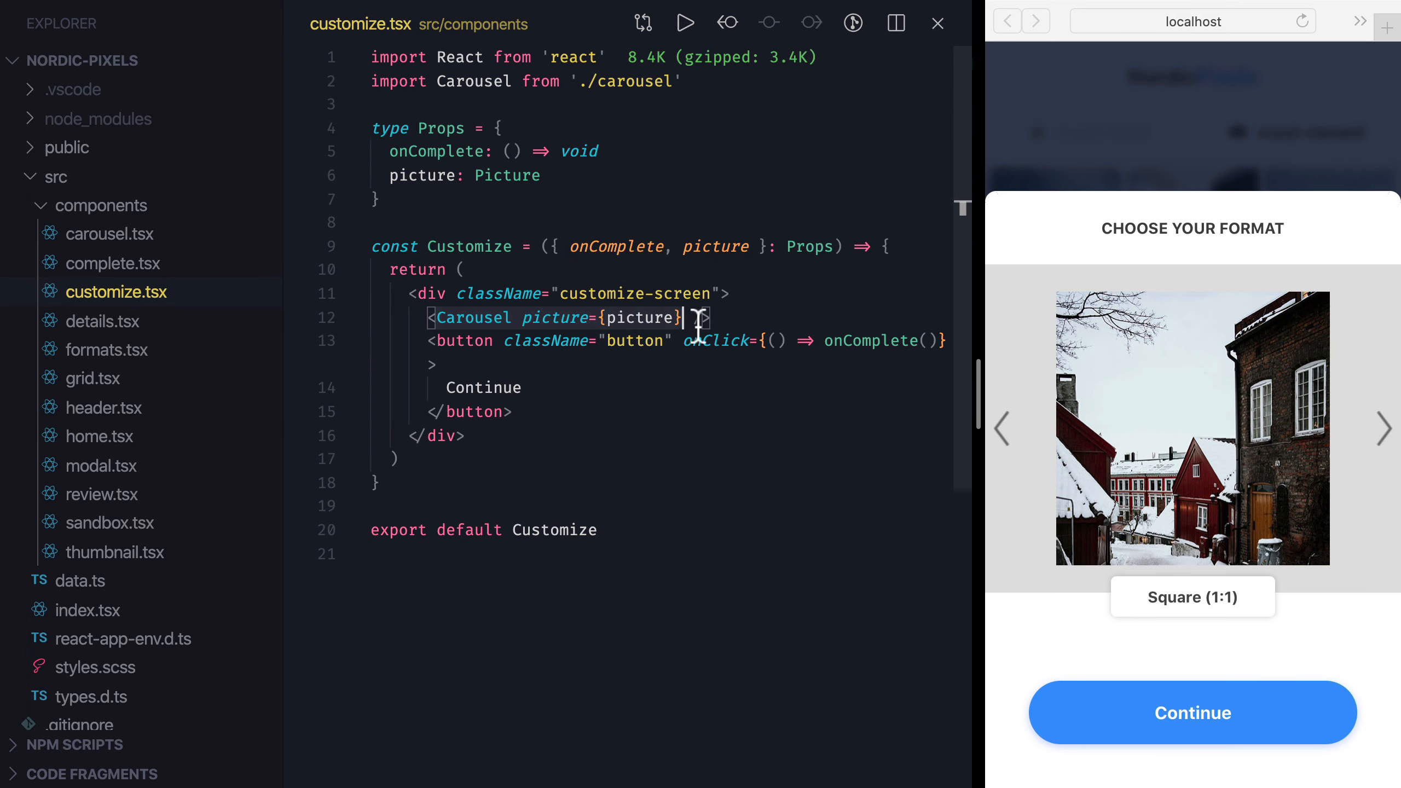
text(/>)
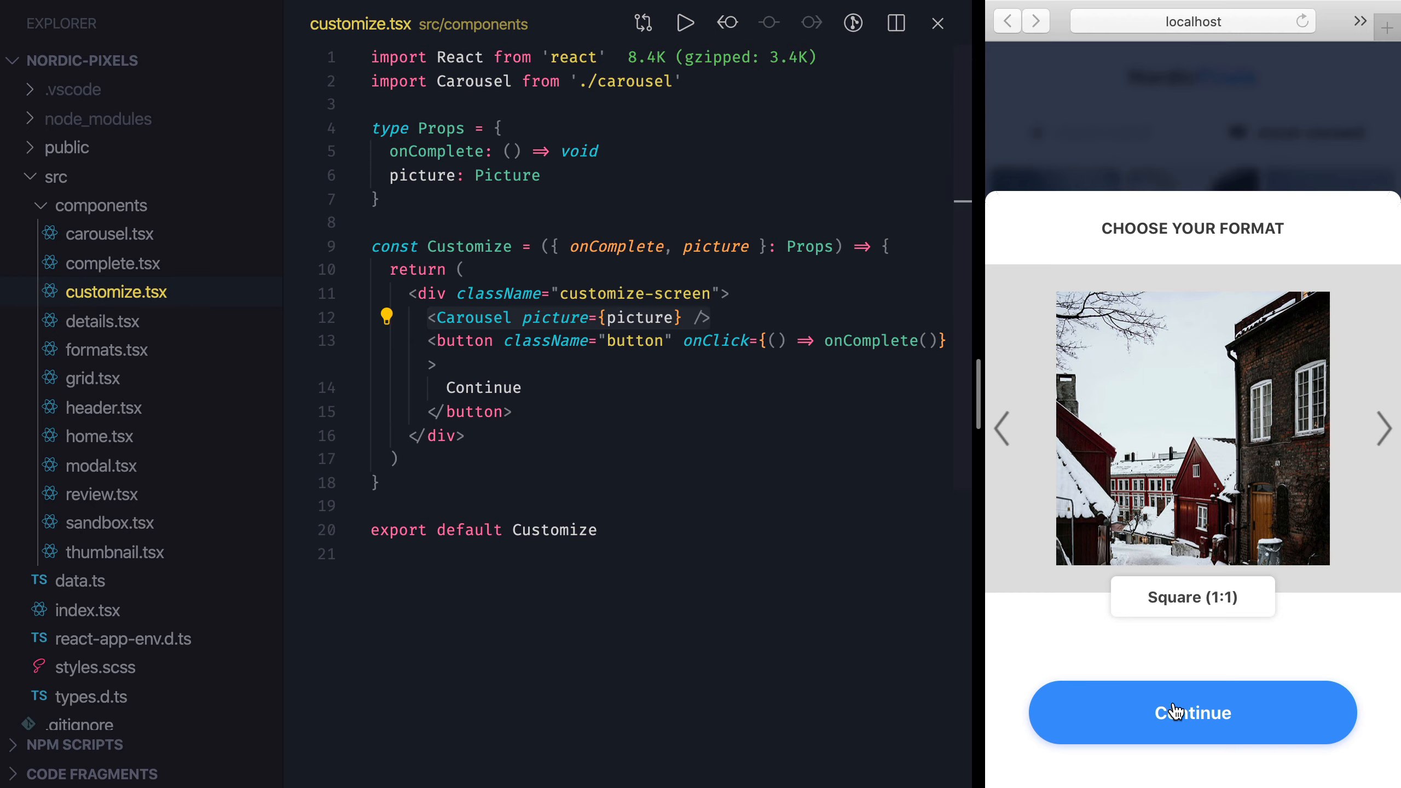
click(1193, 713)
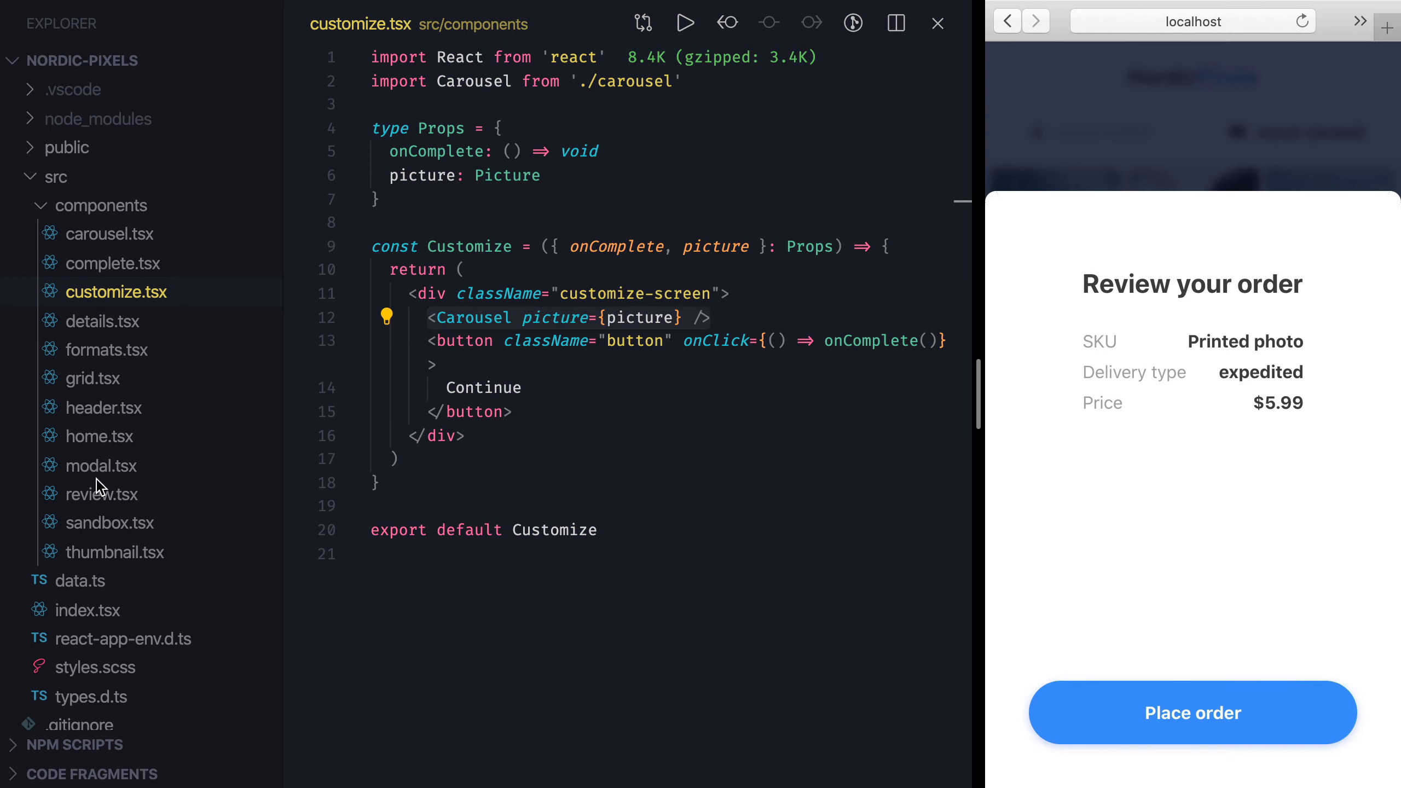
click(102, 494)
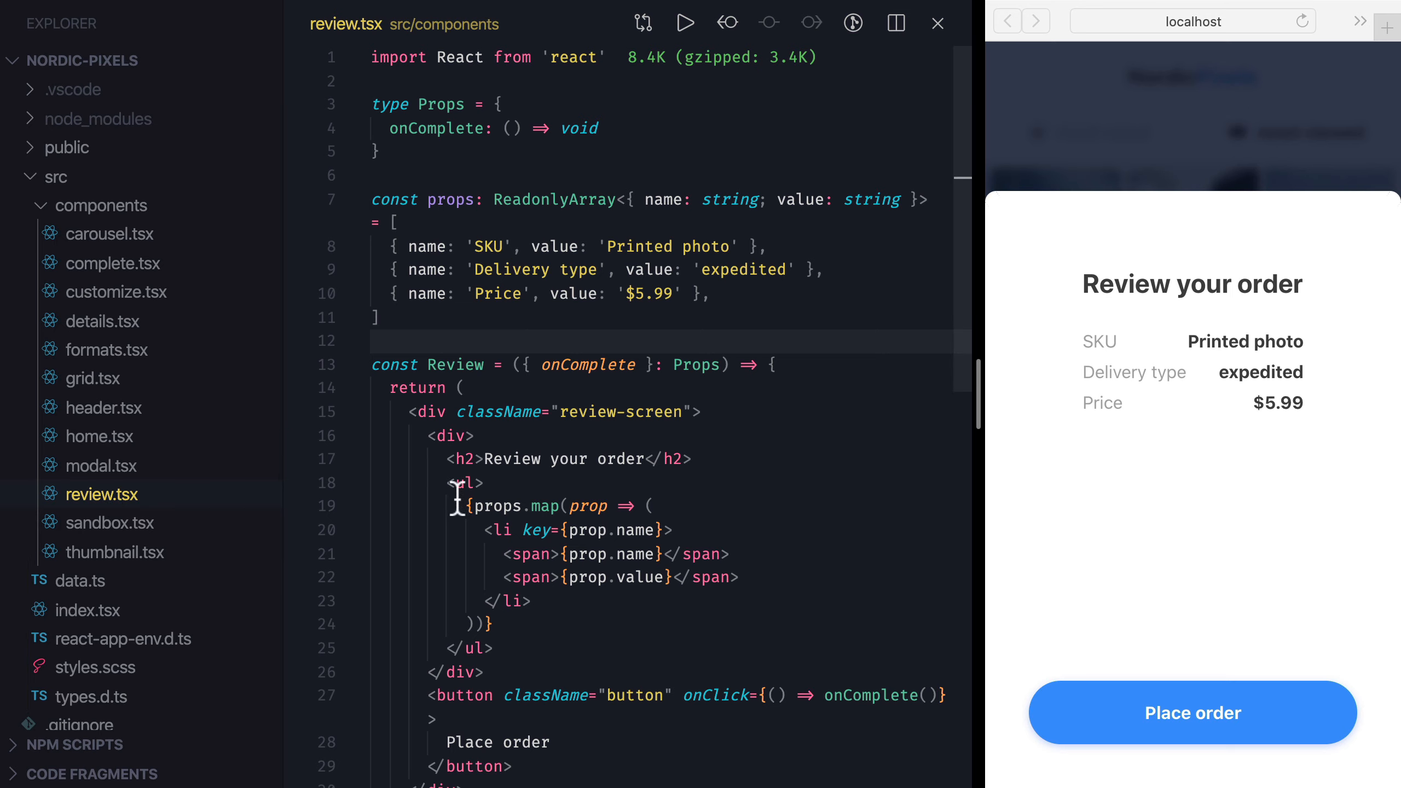
Place the order in the running app and bring up the Complete screen component in complete.tsx
scroll(down, 3)
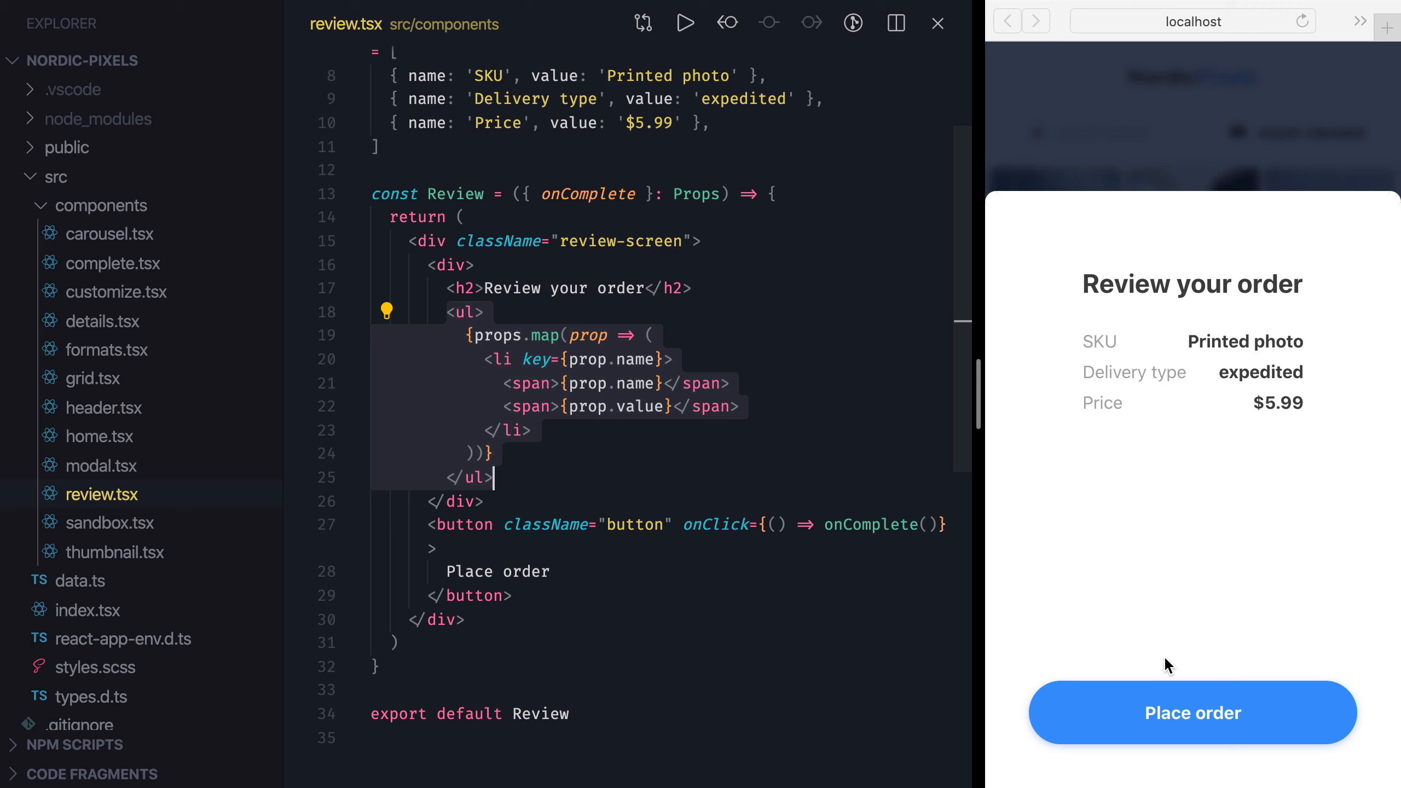
click(1192, 713)
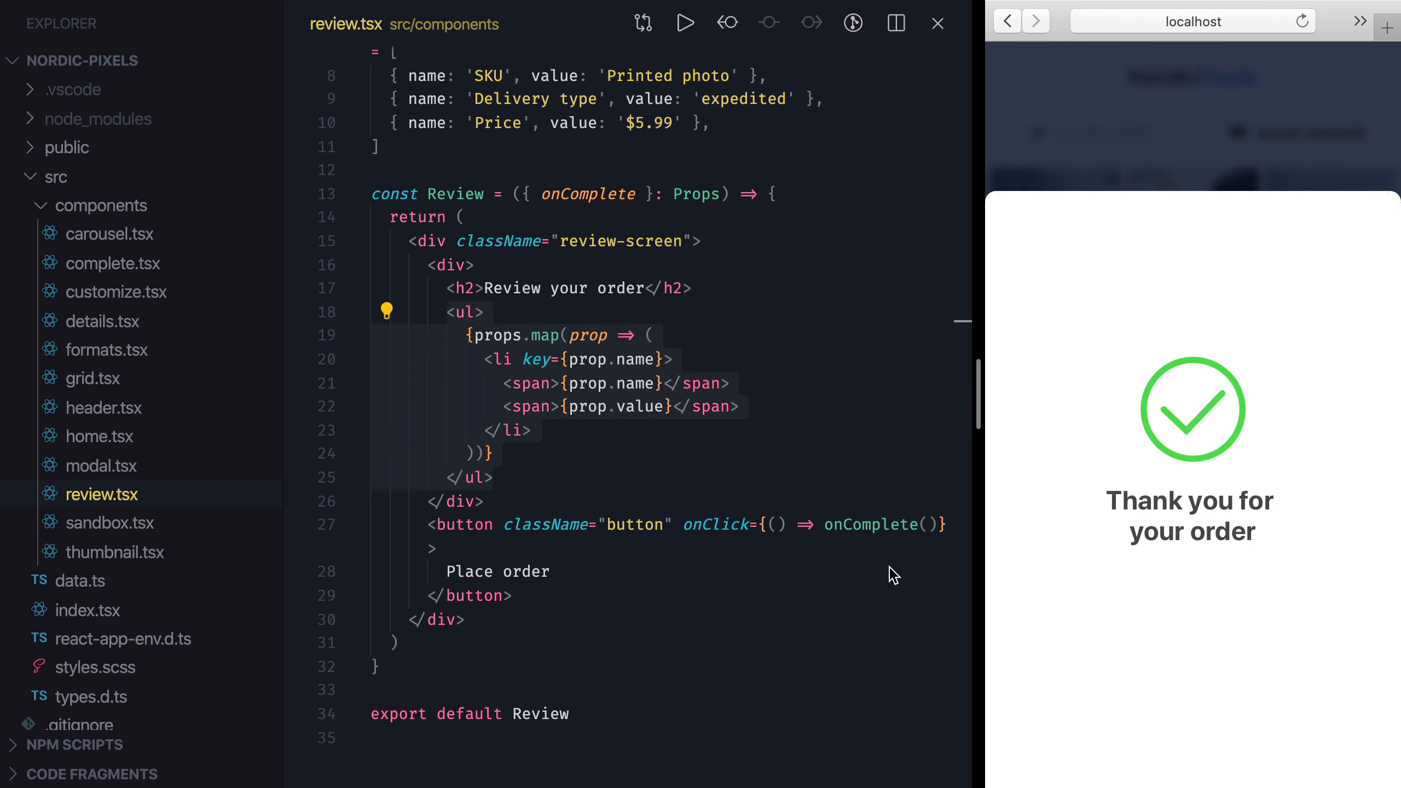
click(113, 263)
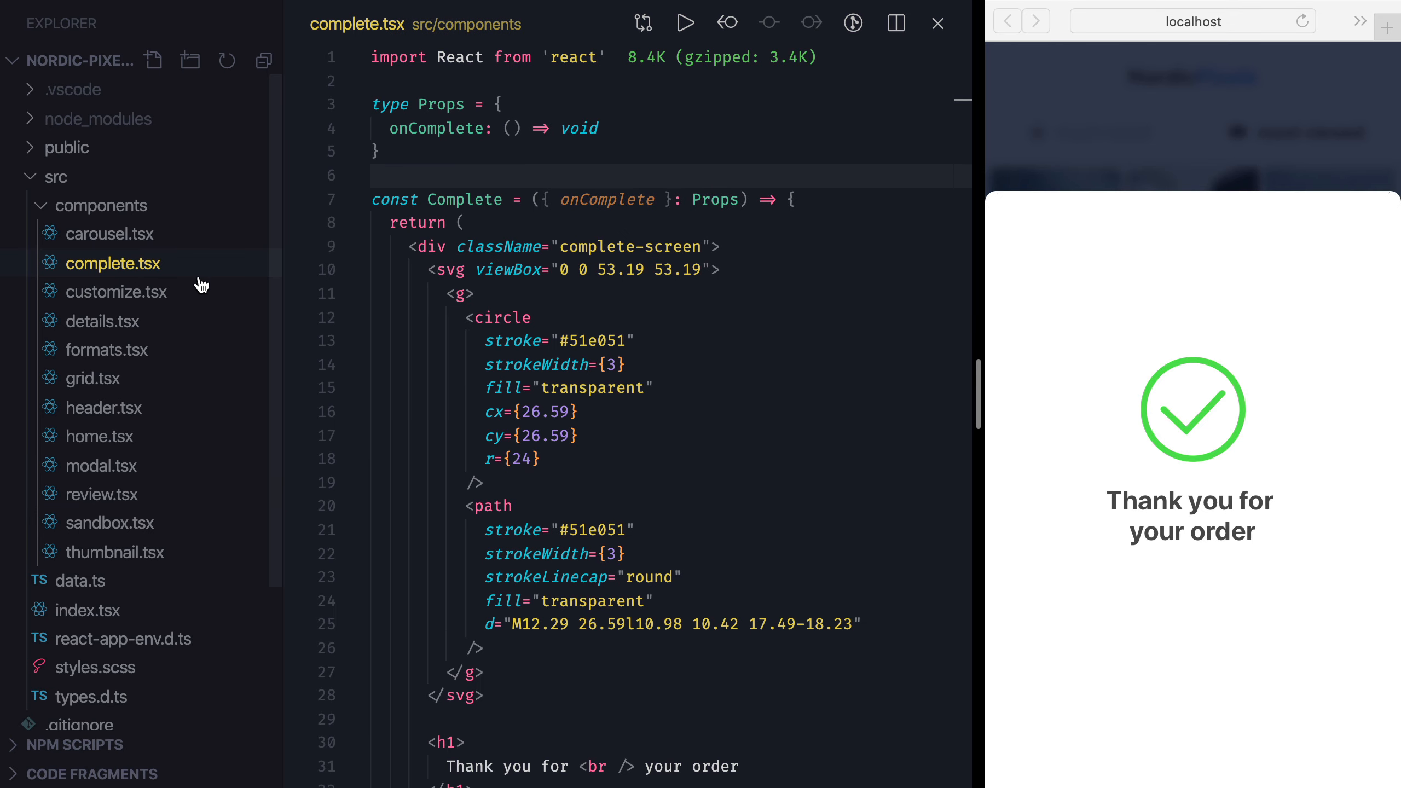
scroll(down, 3)
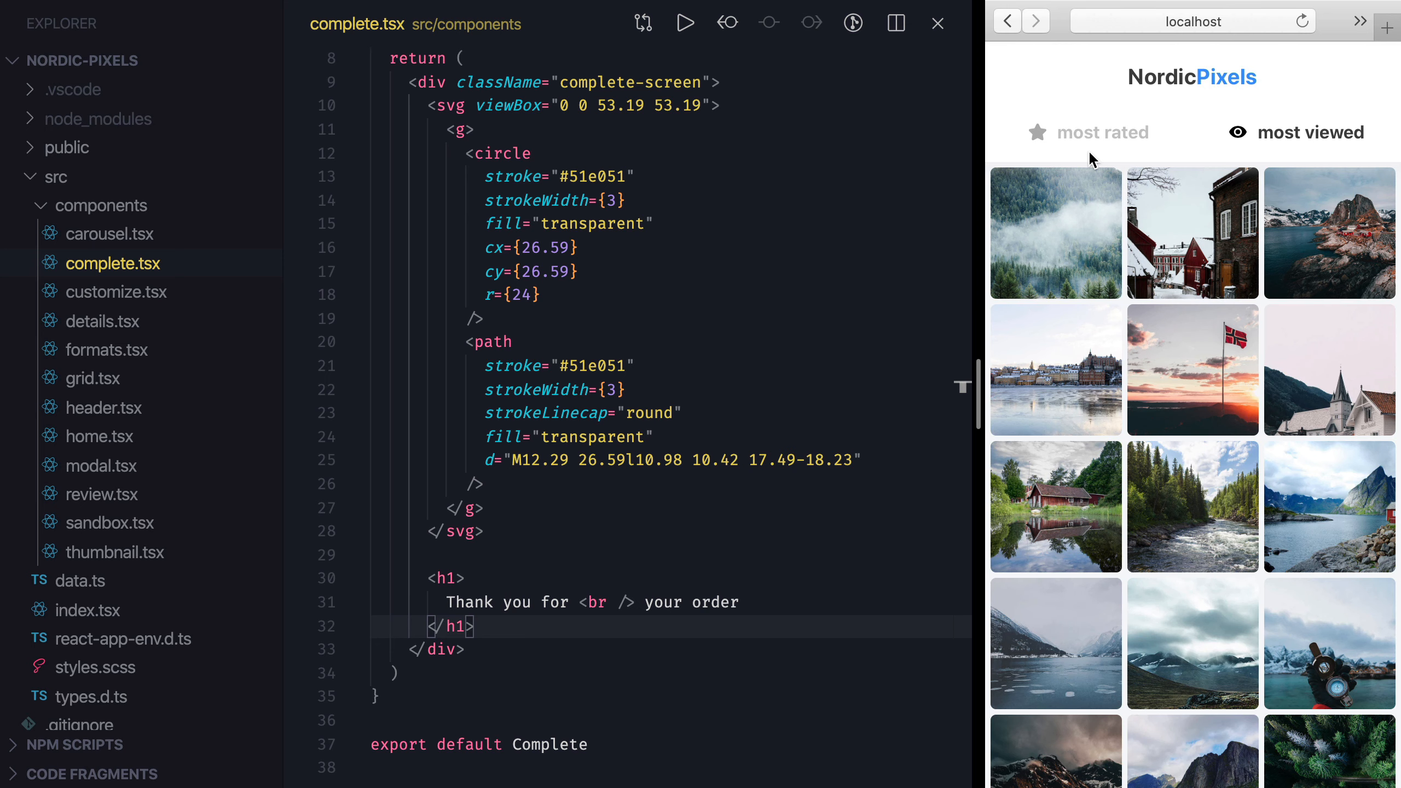
mouse_move(98, 618)
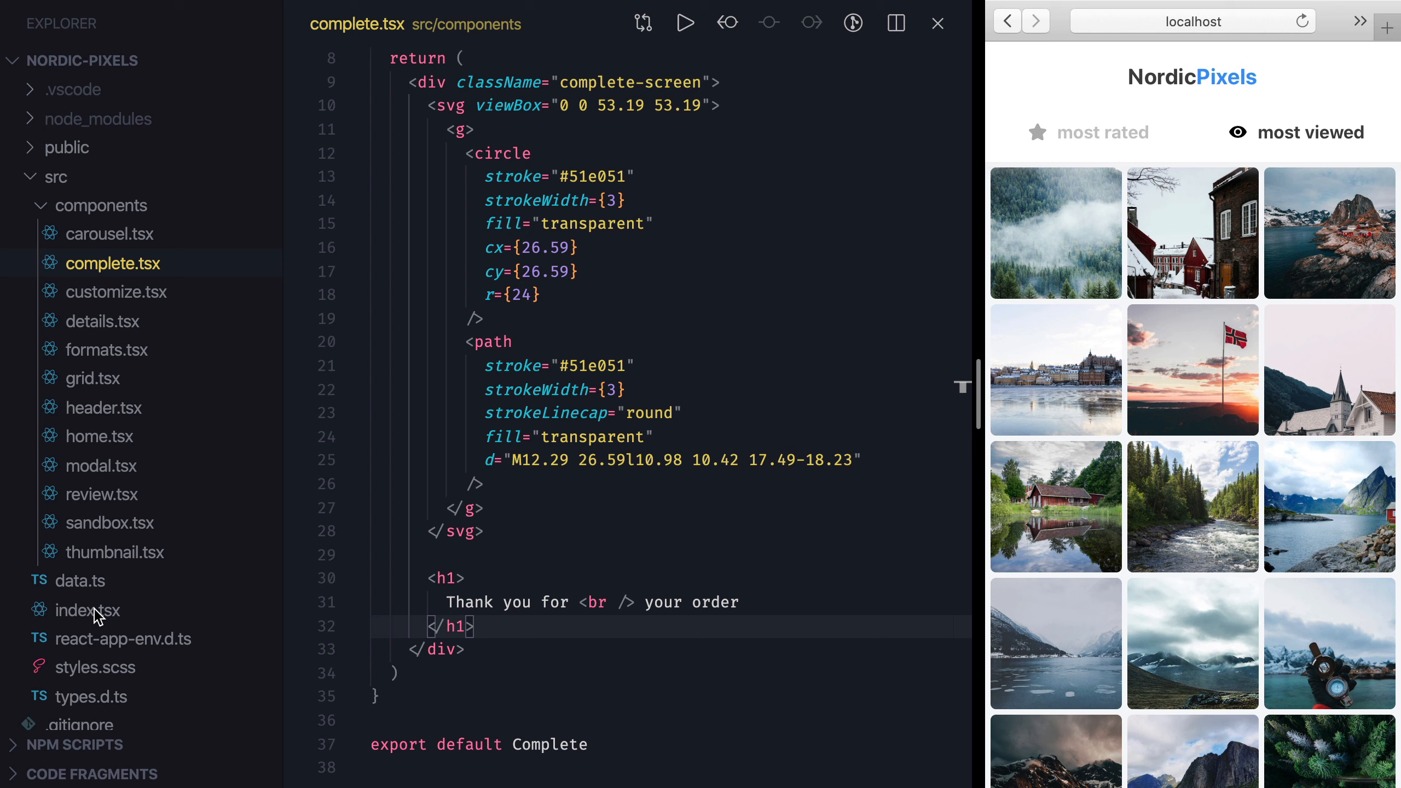
Review styles.scss through its GLOBALS, COMPONENTS and SCREENS sections down to the home-screen header rules
click(96, 668)
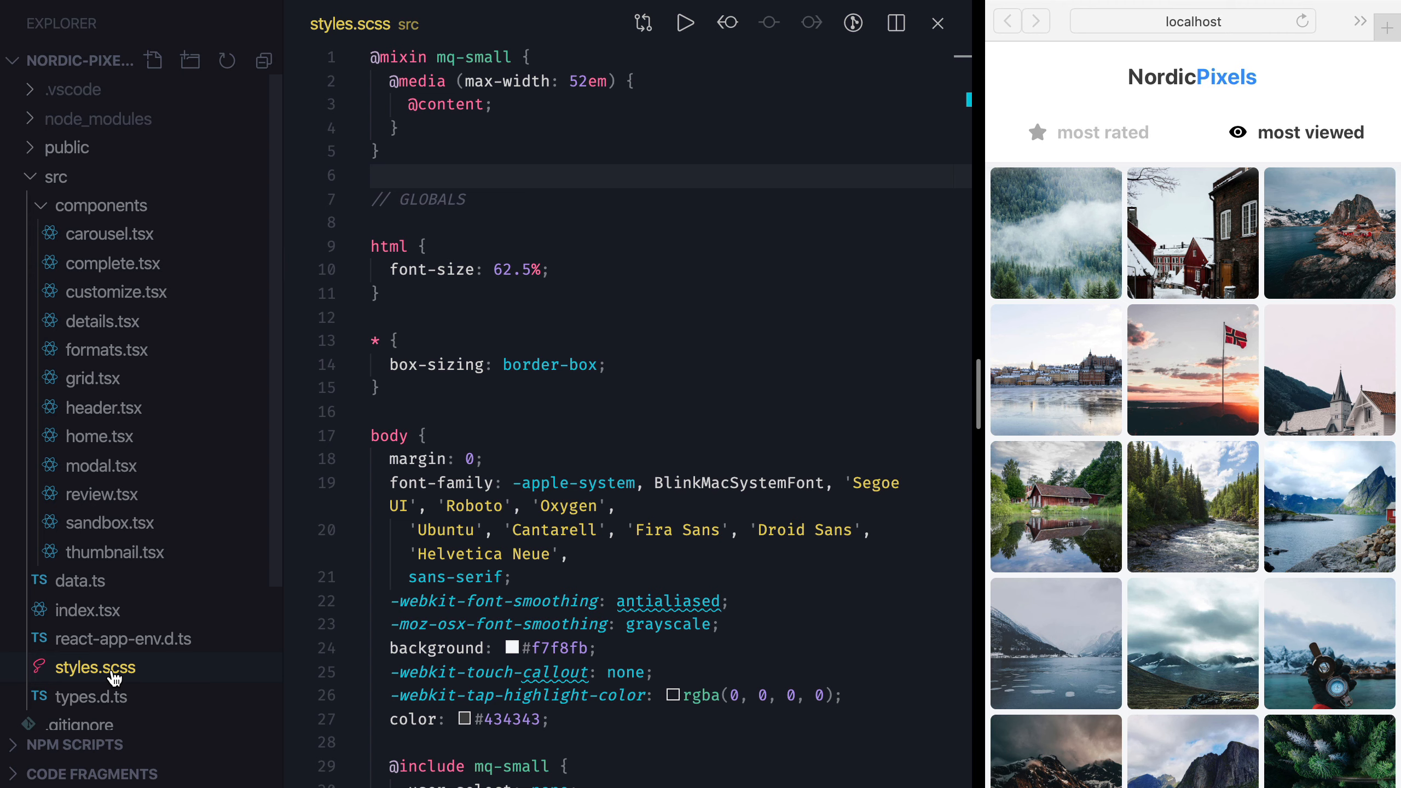
mouse_move(112, 675)
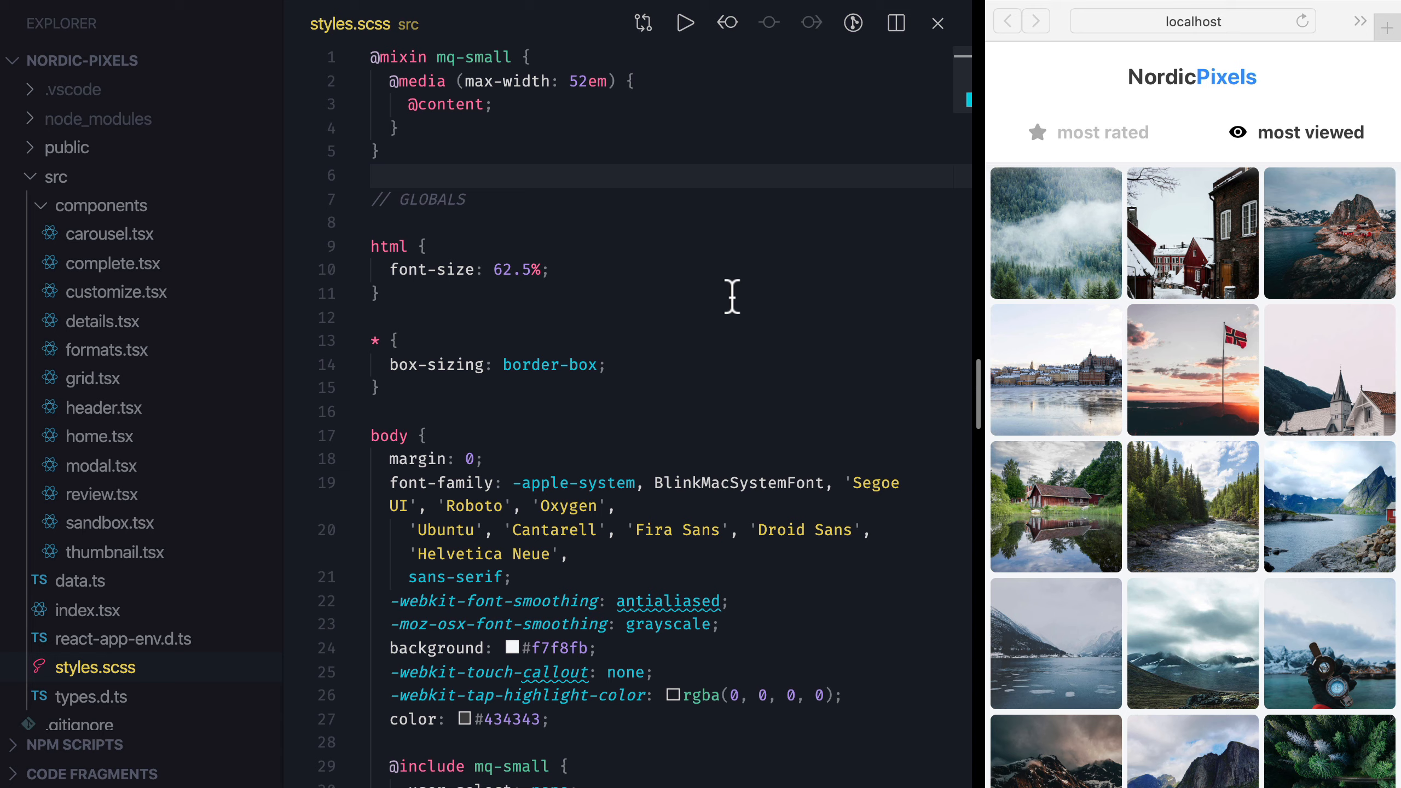
scroll(down, 3)
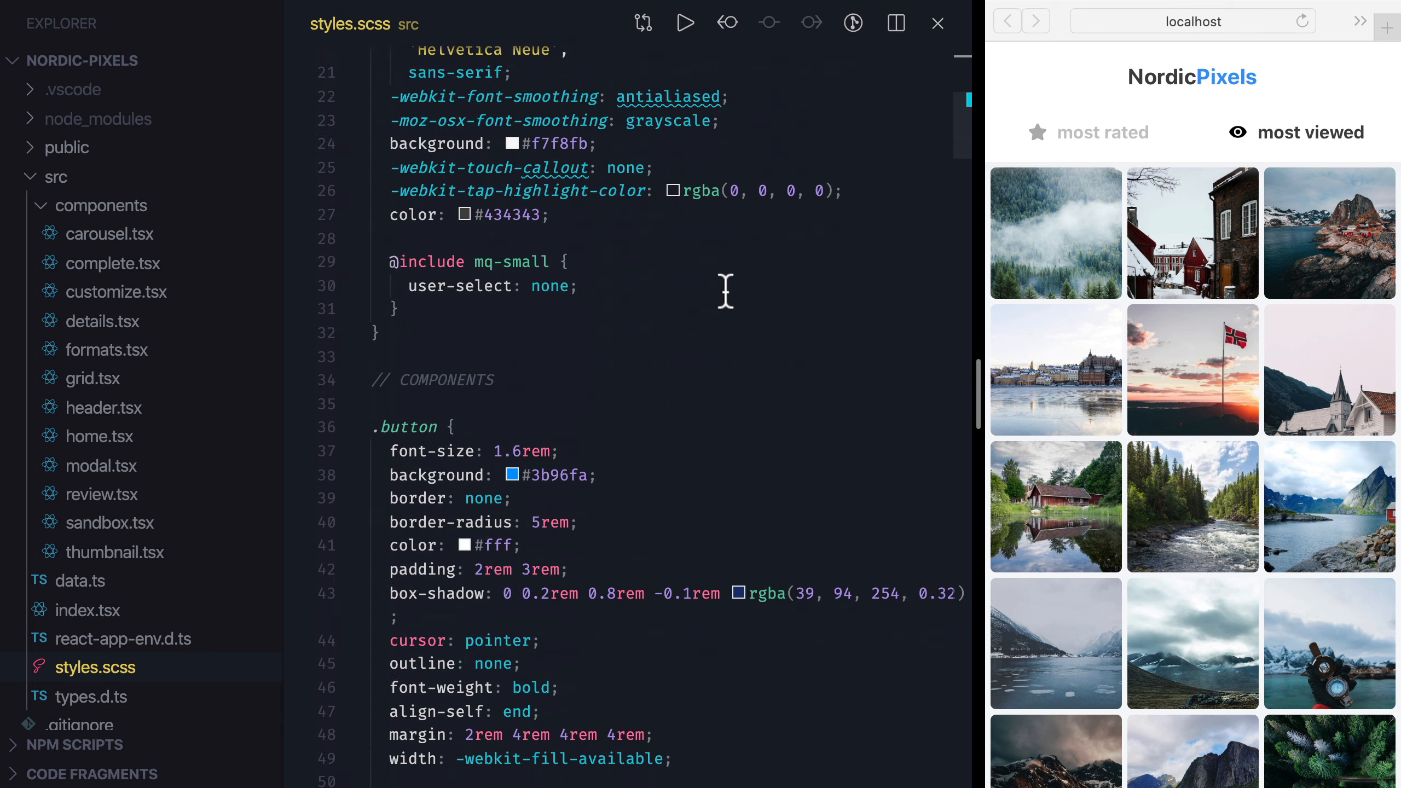
scroll(down, 3)
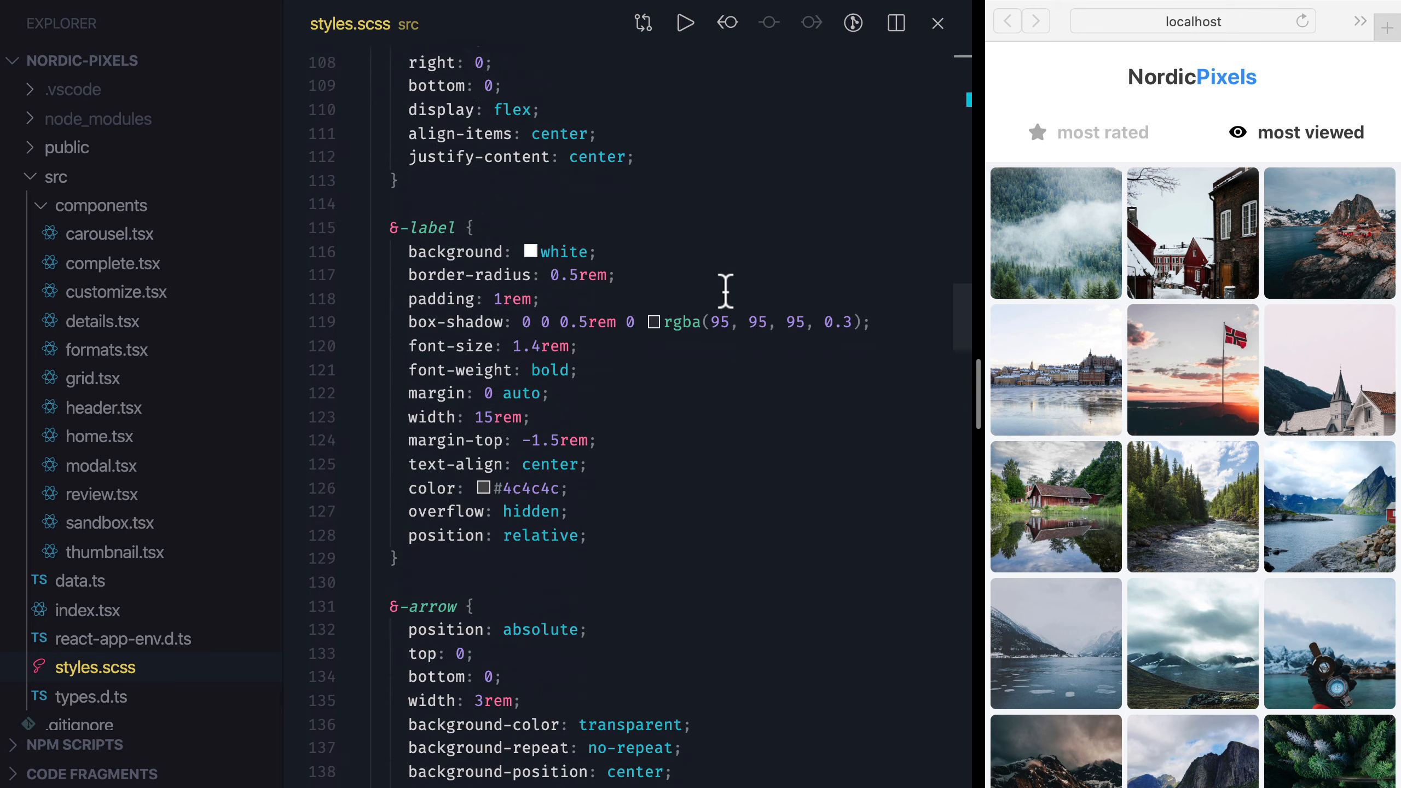
scroll(down, 3)
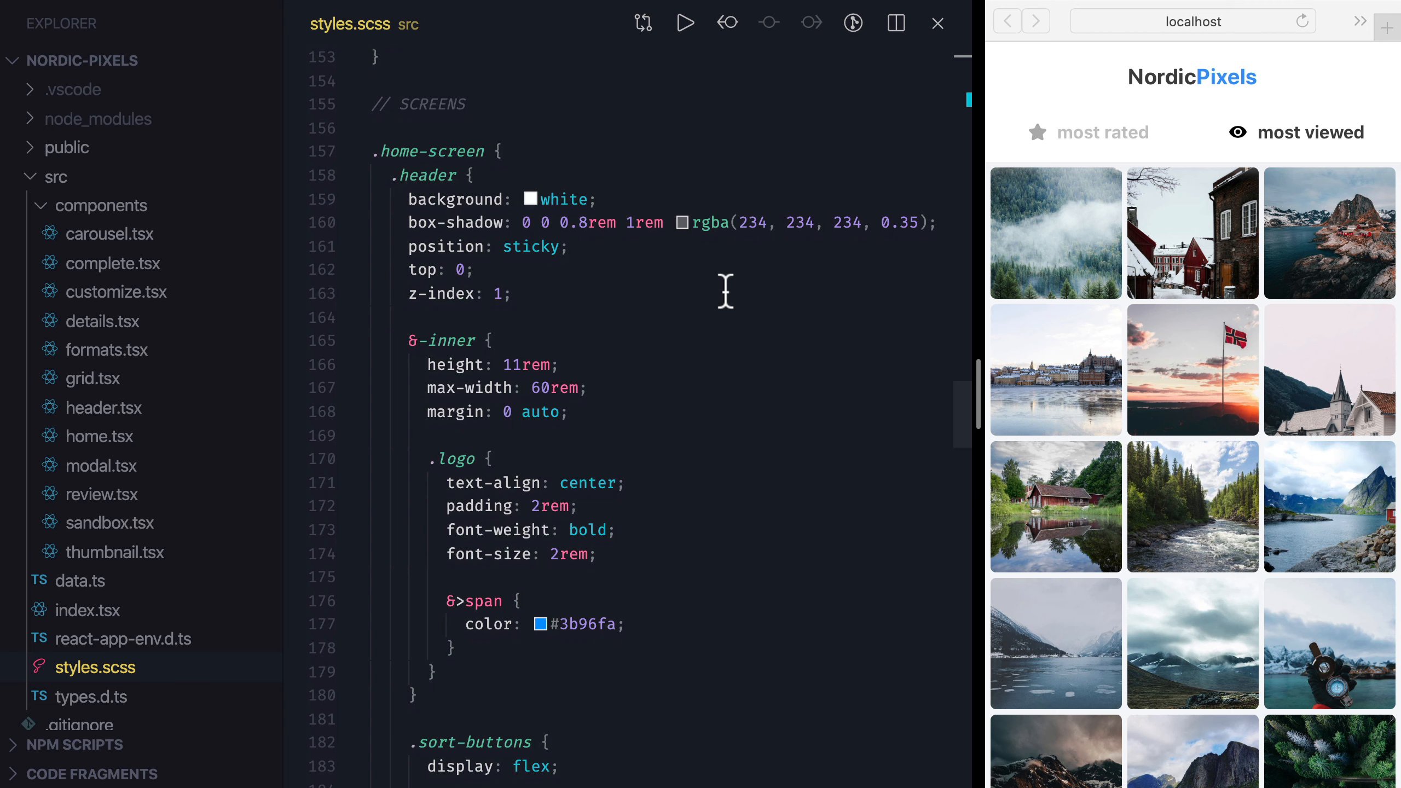